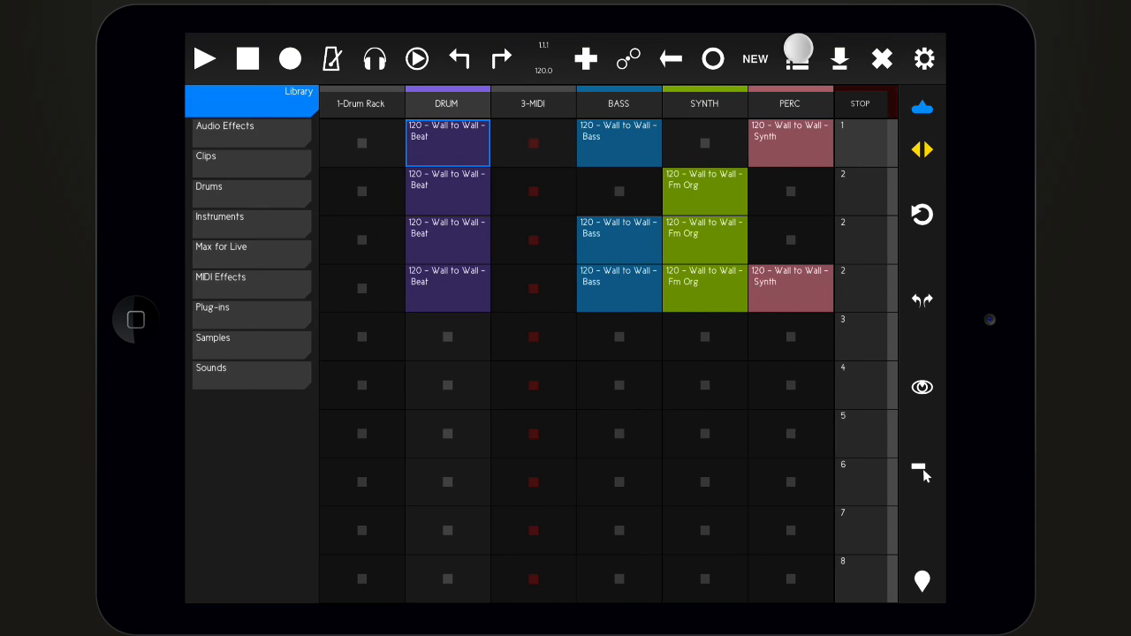
Open the library and browse the Audio Effects and MIDI Effects categories
click(797, 59)
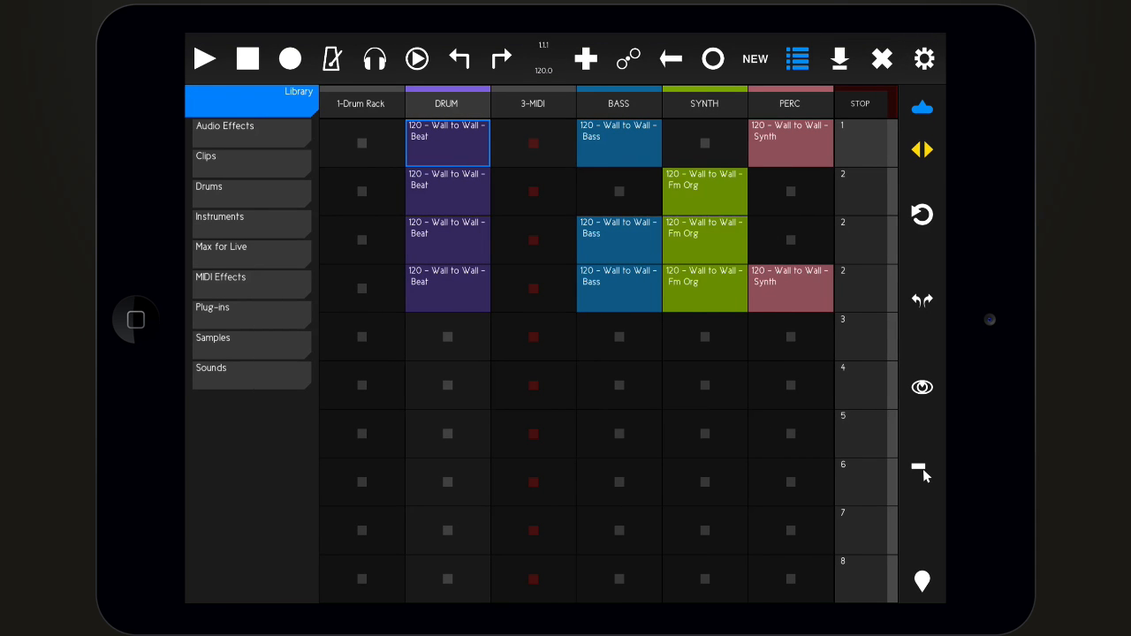
click(224, 126)
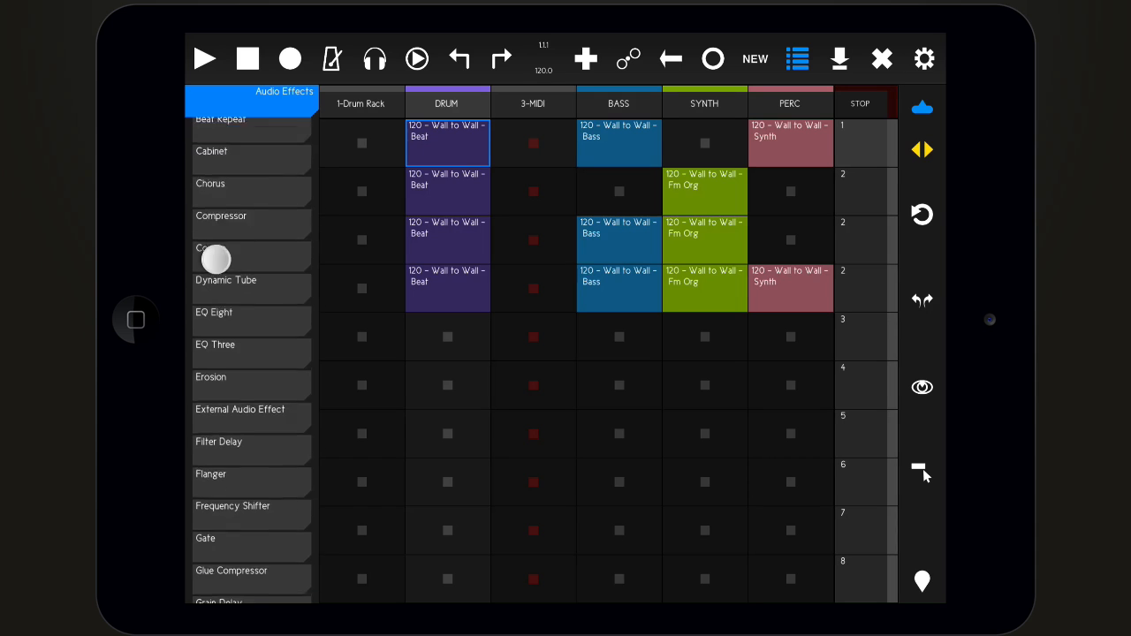
click(211, 377)
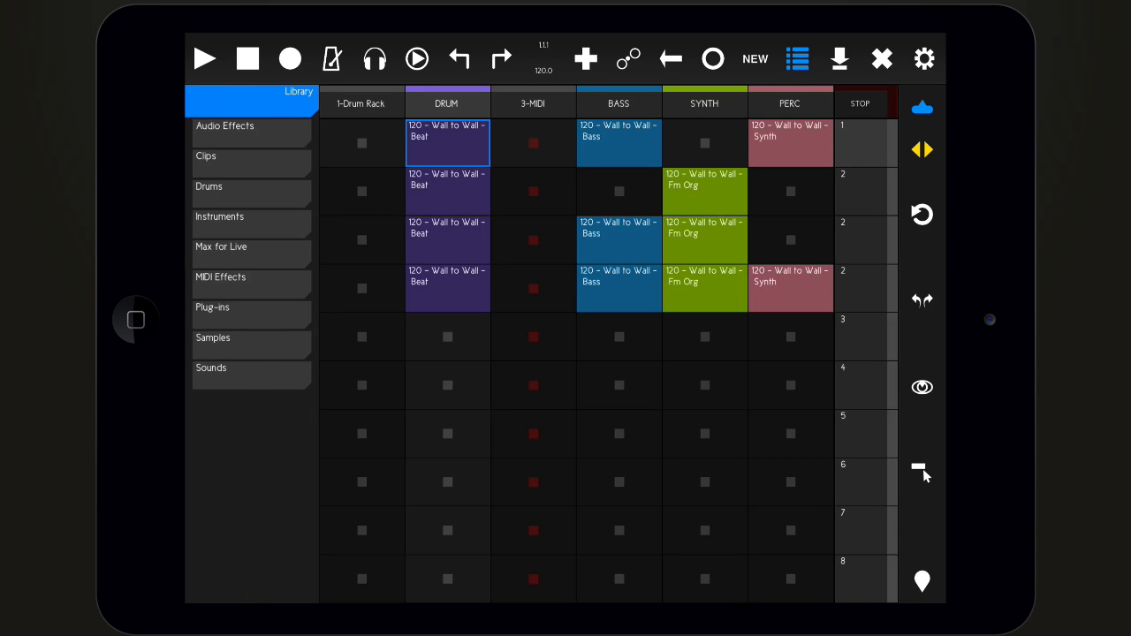
click(220, 277)
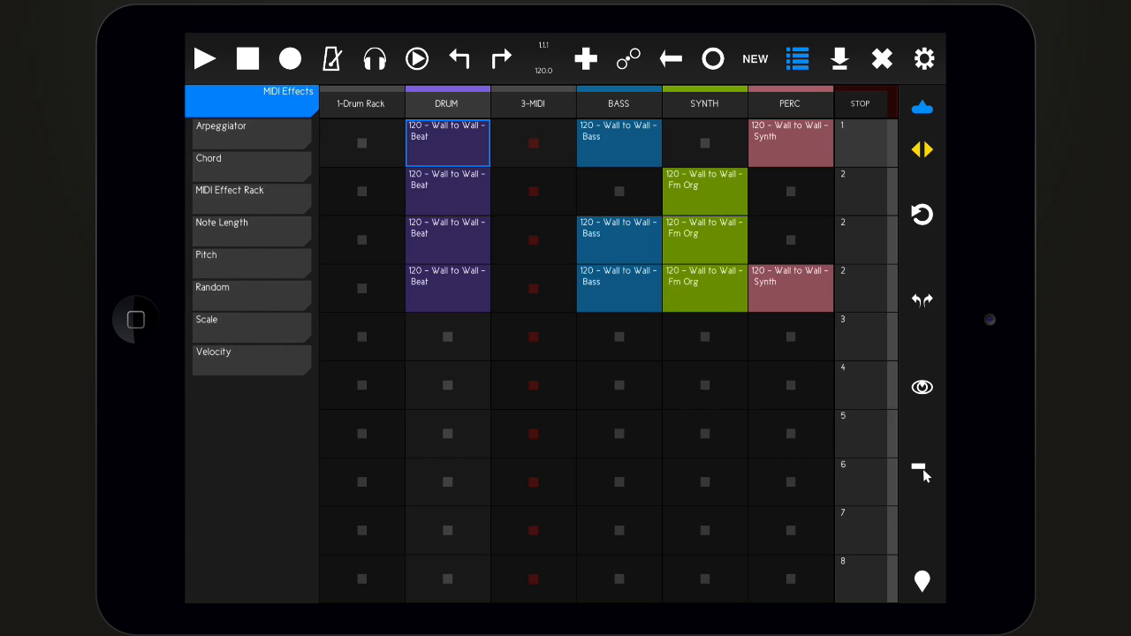
From the library root, browse Instruments and load Drum Rack onto the first track
click(229, 190)
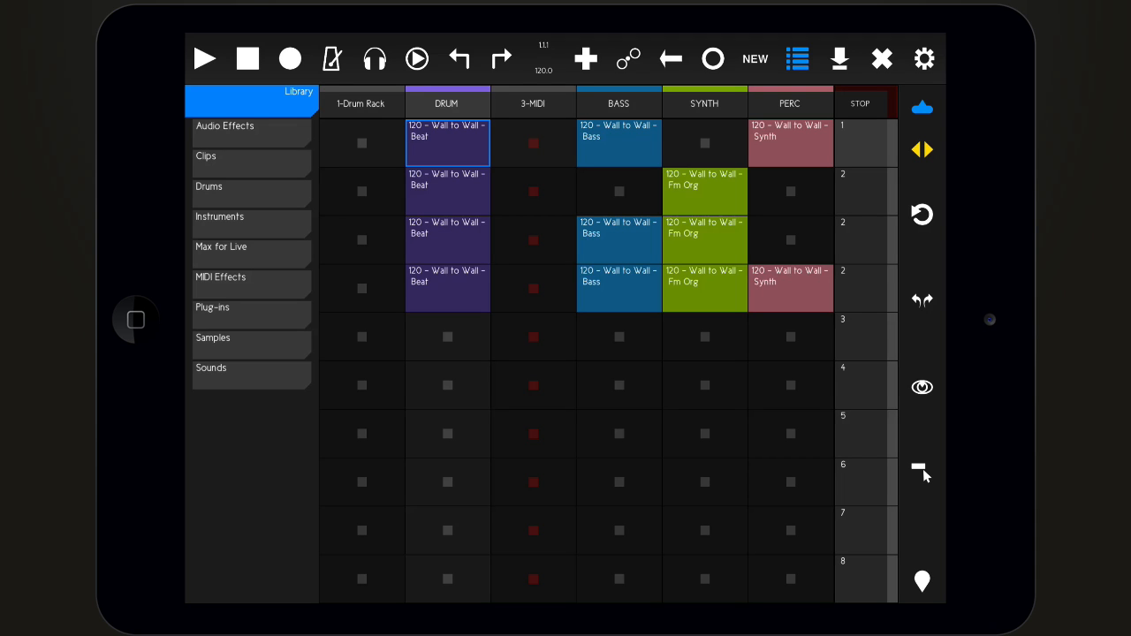
click(219, 216)
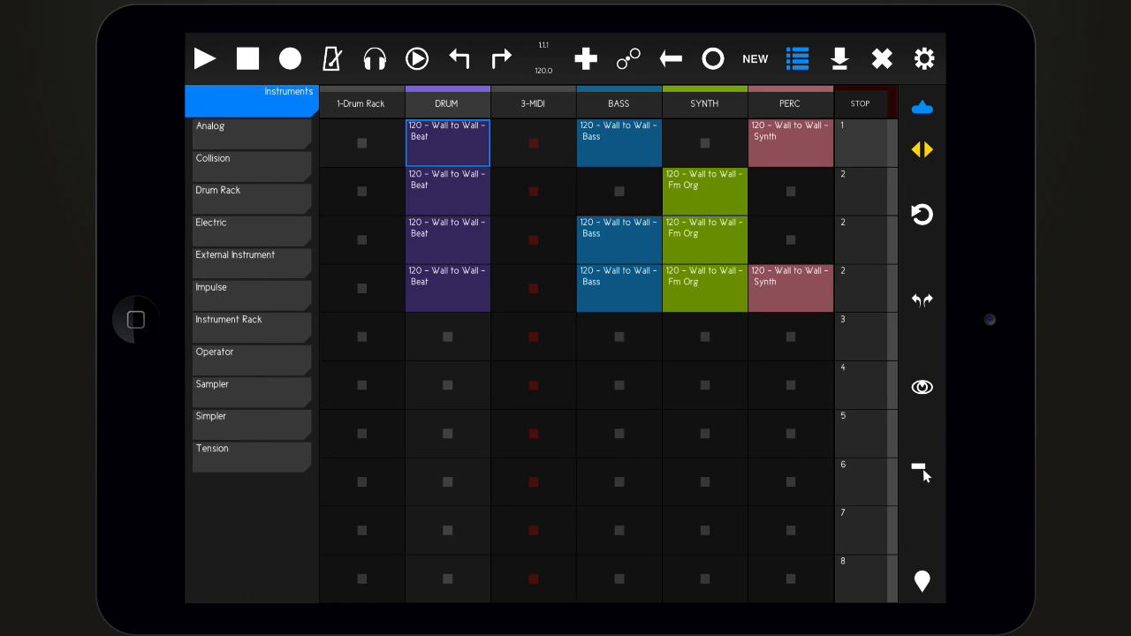
click(362, 144)
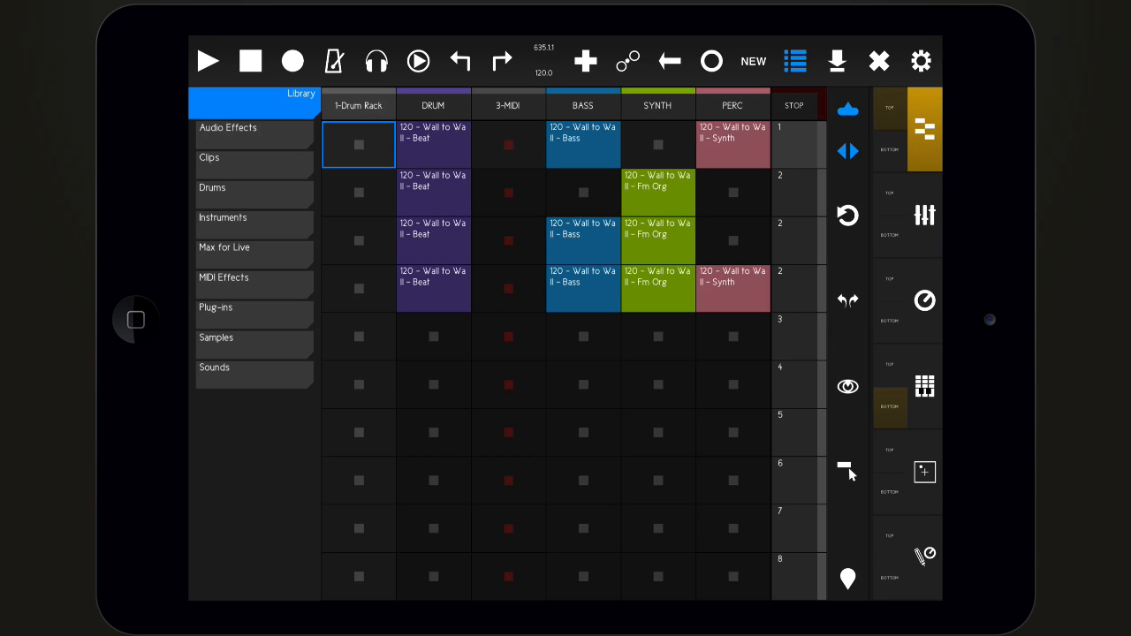
Show the Samples list beside the drum pads and drop 00DB_Kick_5.aif onto a pad
click(848, 215)
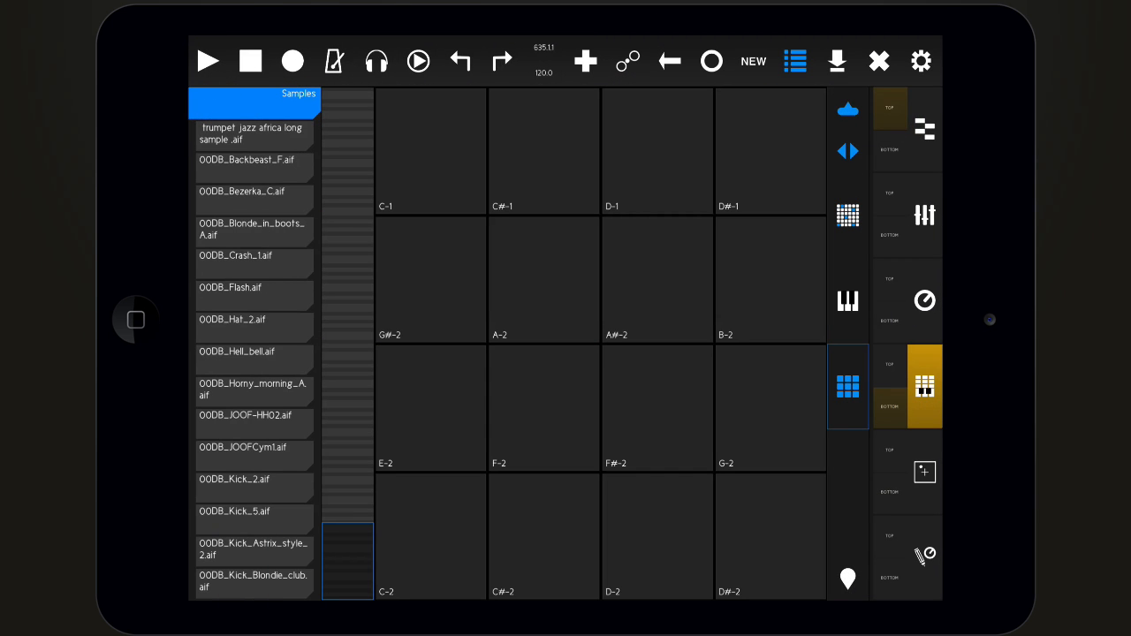
scroll(down, 3)
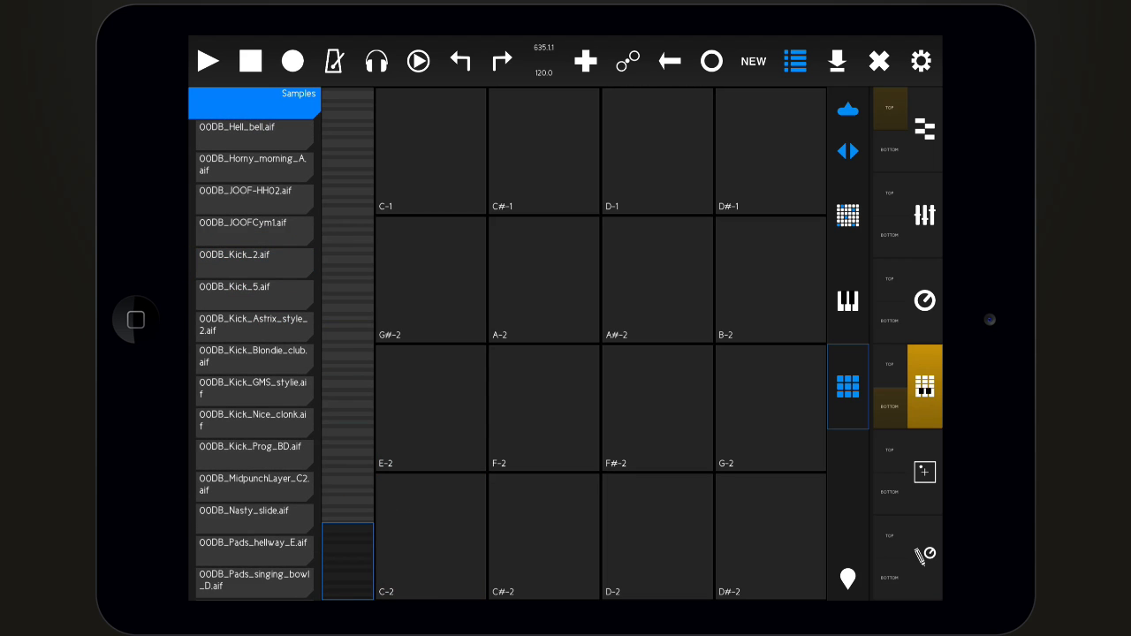
drag(253, 286, 431, 408)
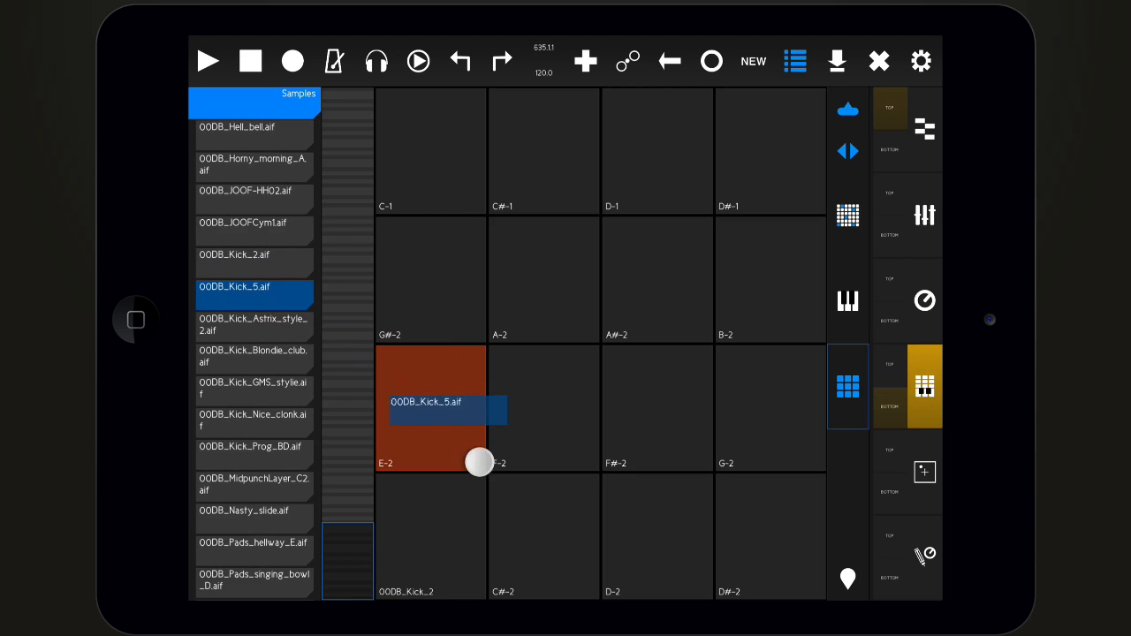